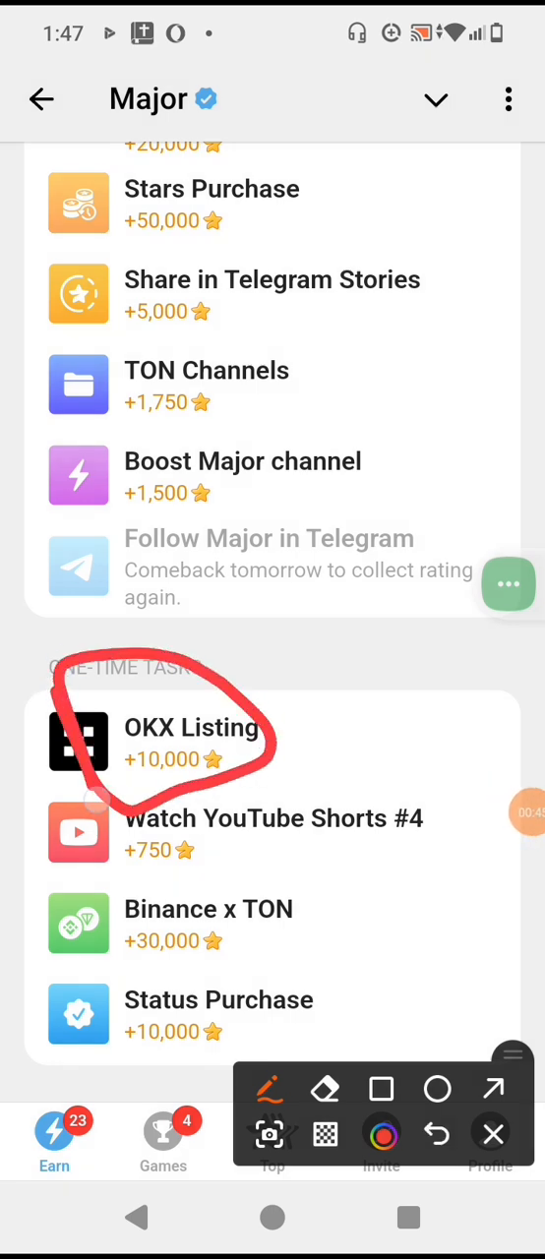
Step: Go to the Major profile and start connecting a wallet, bringing up the TON Connect sheet
{"action": "left_click", "coordinate": [437, 1134]}
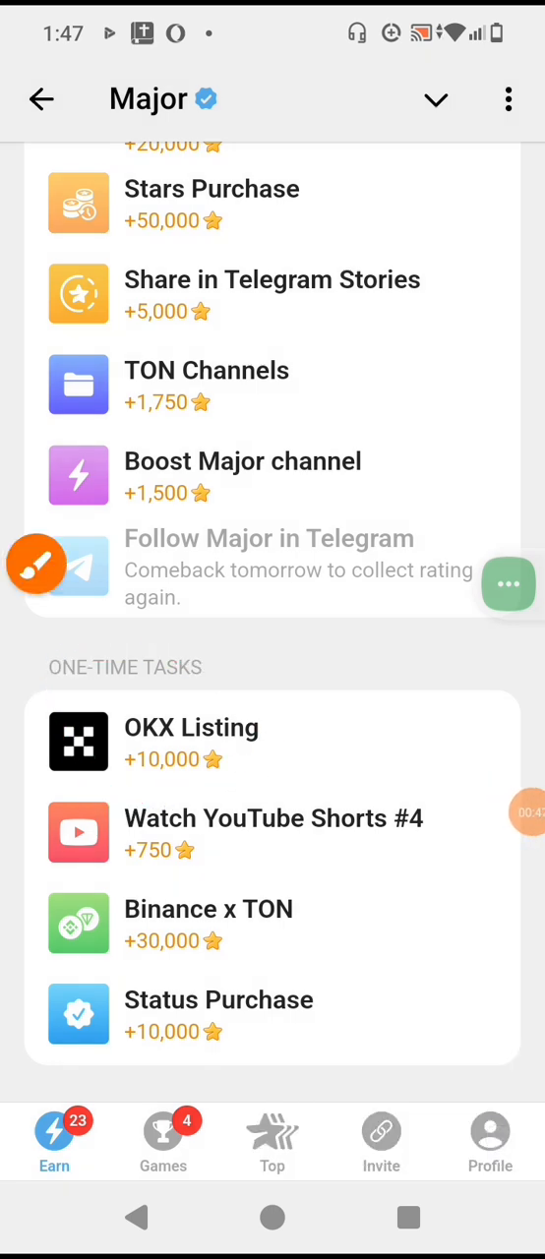
{"action": "left_click", "coordinate": [191, 728]}
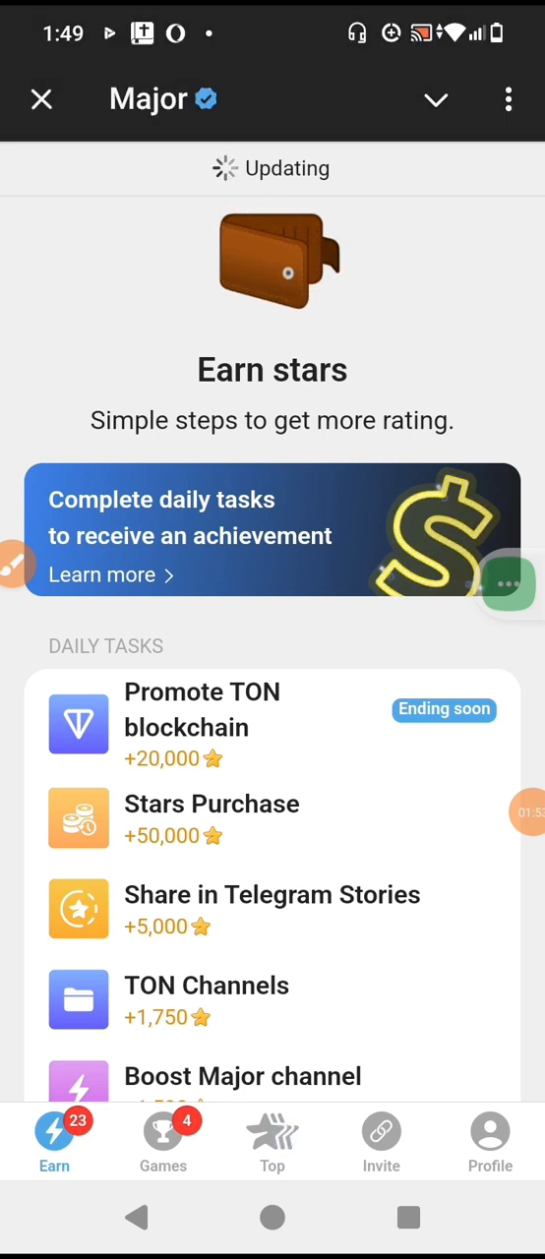
{"action": "left_click", "coordinate": [271, 1141]}
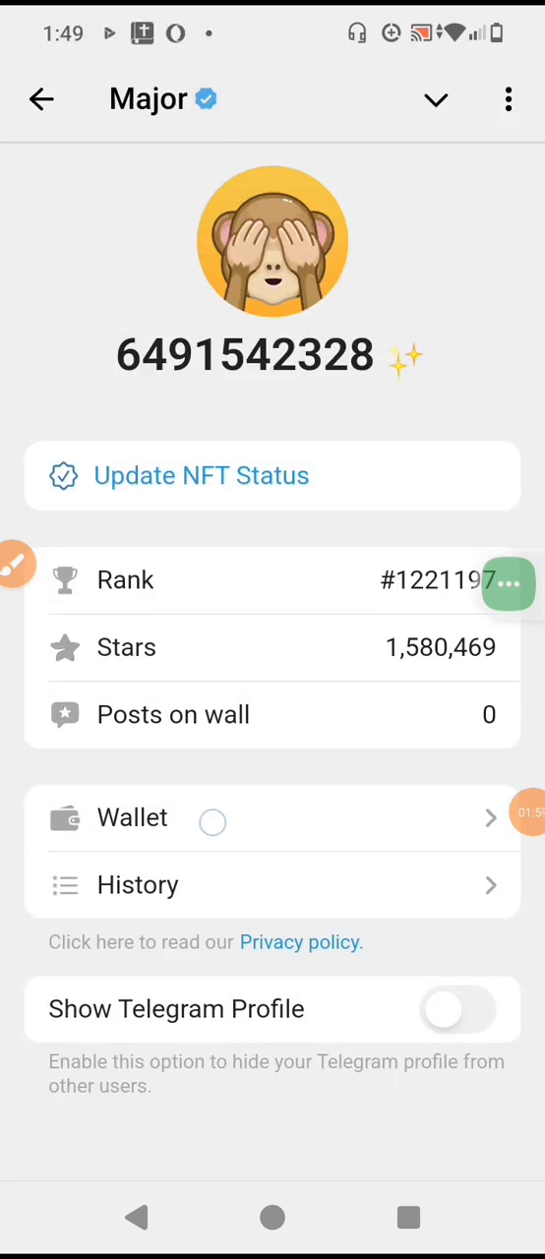
{"action": "left_click", "coordinate": [133, 818]}
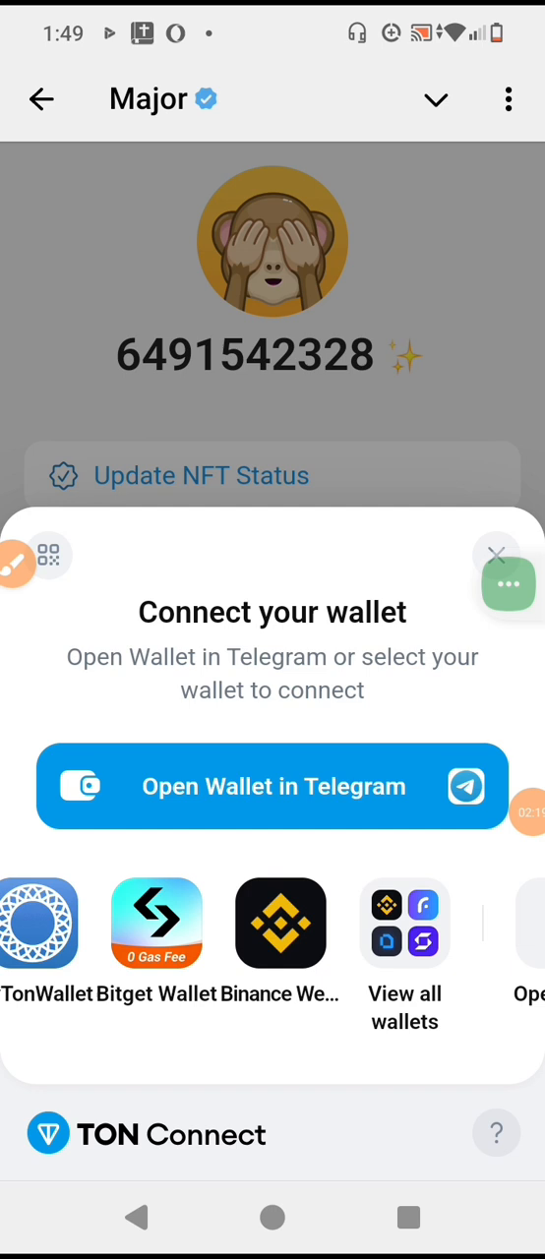
Step: Show all supported wallets and pick OKX Wallet for the Major connection
{"action": "left_click", "coordinate": [406, 923]}
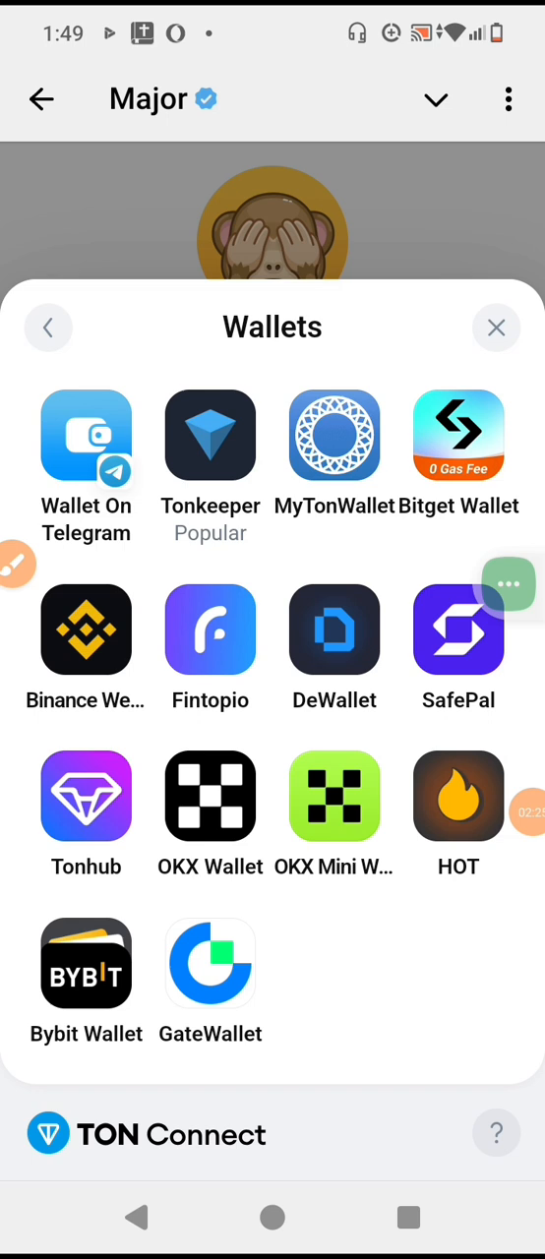
{"action": "left_click", "coordinate": [208, 797]}
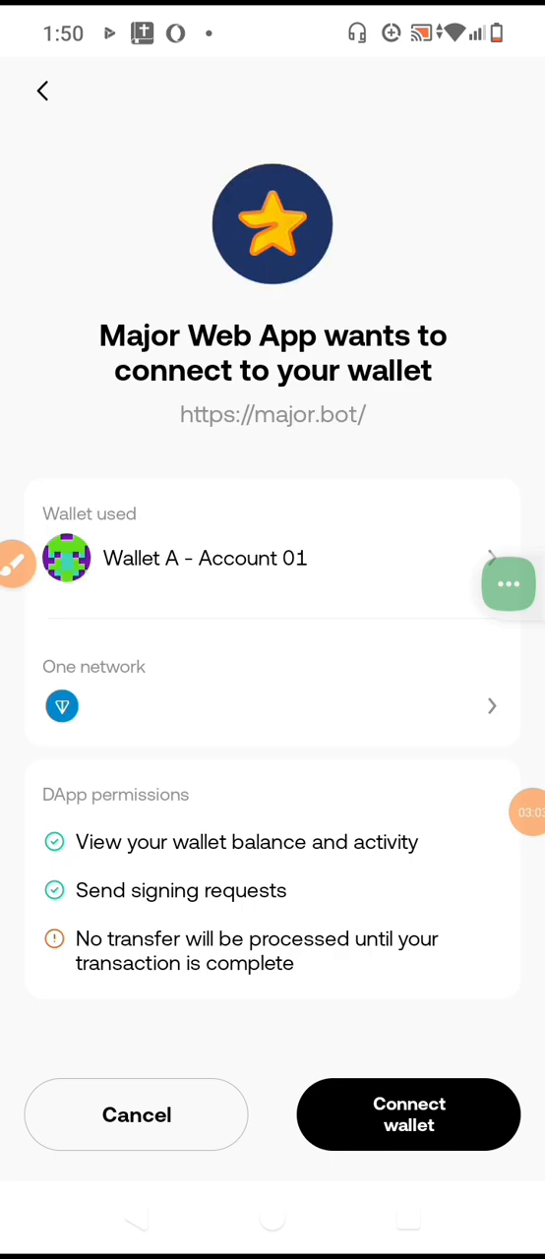
Step: Approve Major Web App's connection request in OKX Wallet and view the Connected DApp list
{"action": "left_click", "coordinate": [407, 1113]}
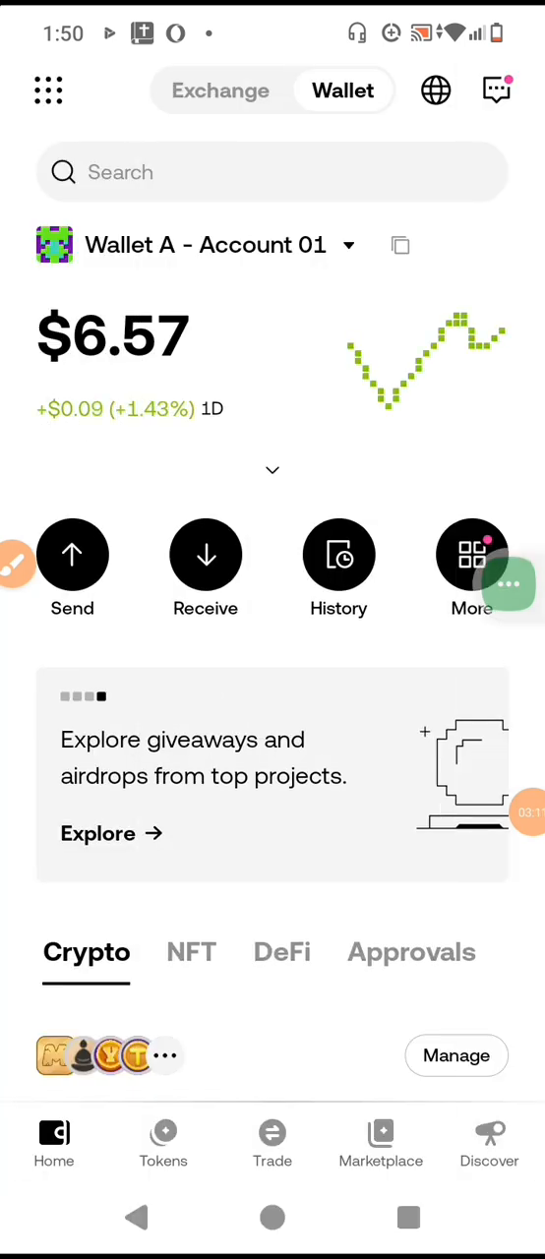
{"action": "scroll", "scroll_direction": "down", "scroll_amount": 3}
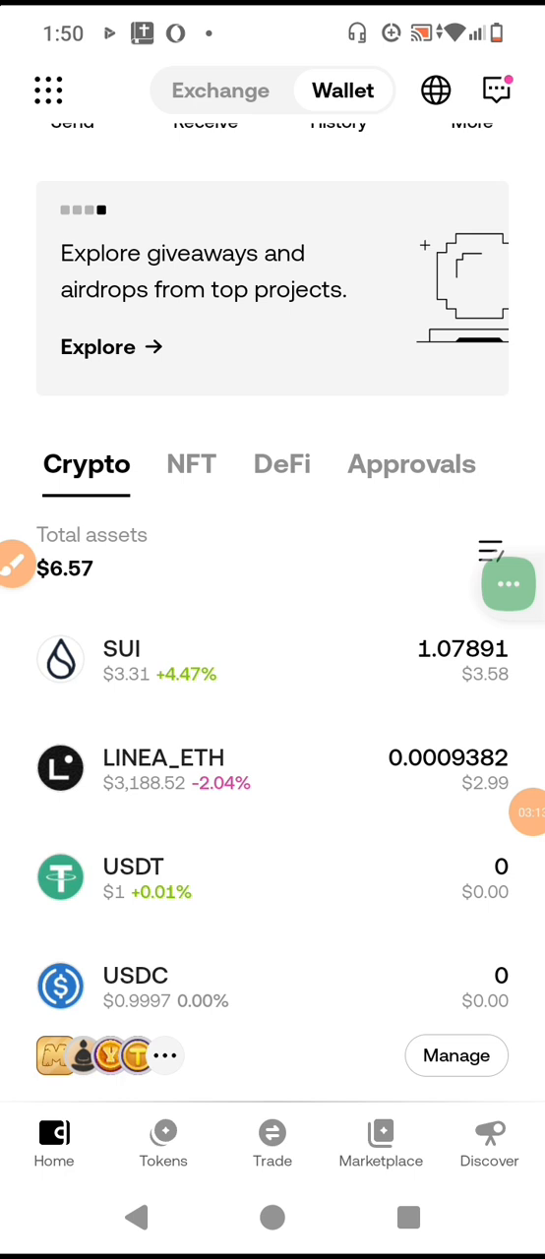
{"action": "left_click", "coordinate": [456, 1055]}
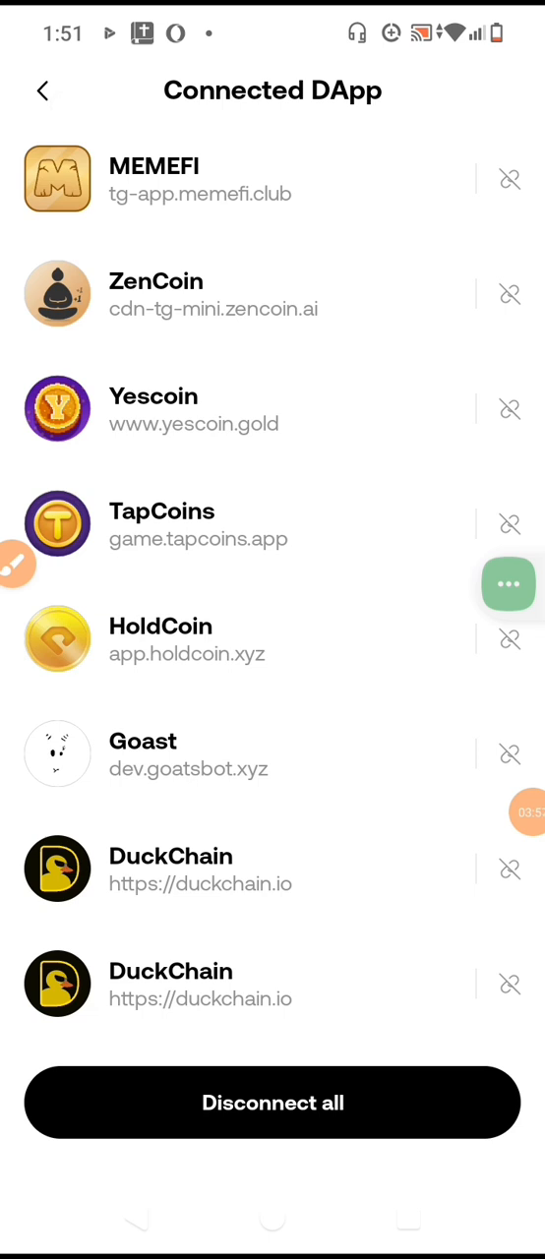
Step: Return from the Connected DApp list to the OKX Wallet home and scroll the token list
{"action": "left_click", "coordinate": [43, 91]}
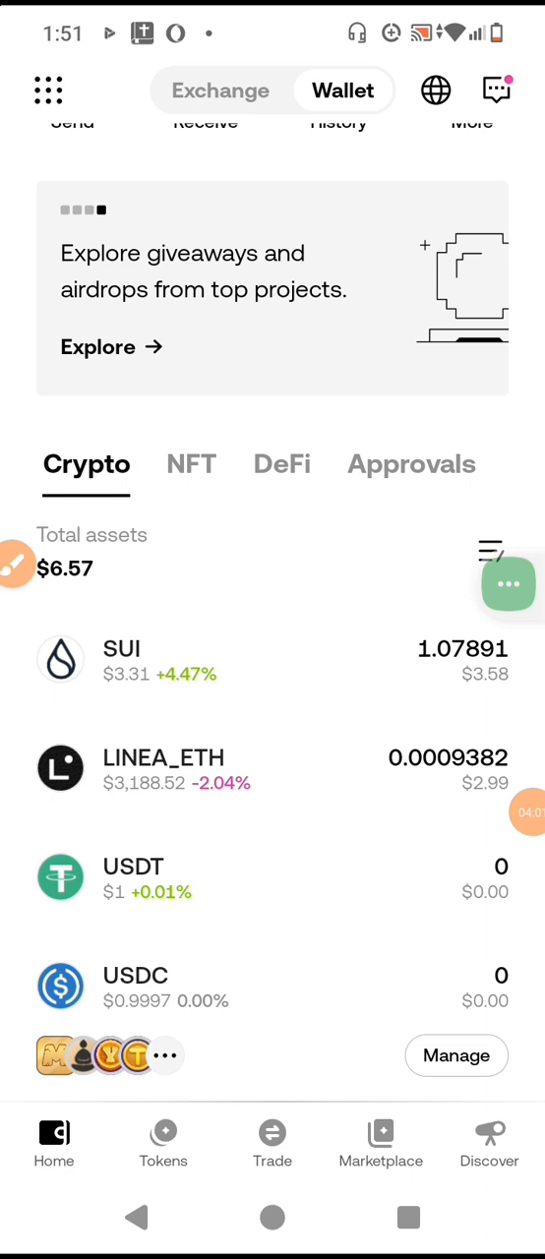
{"action": "scroll", "scroll_direction": "down", "scroll_amount": 3}
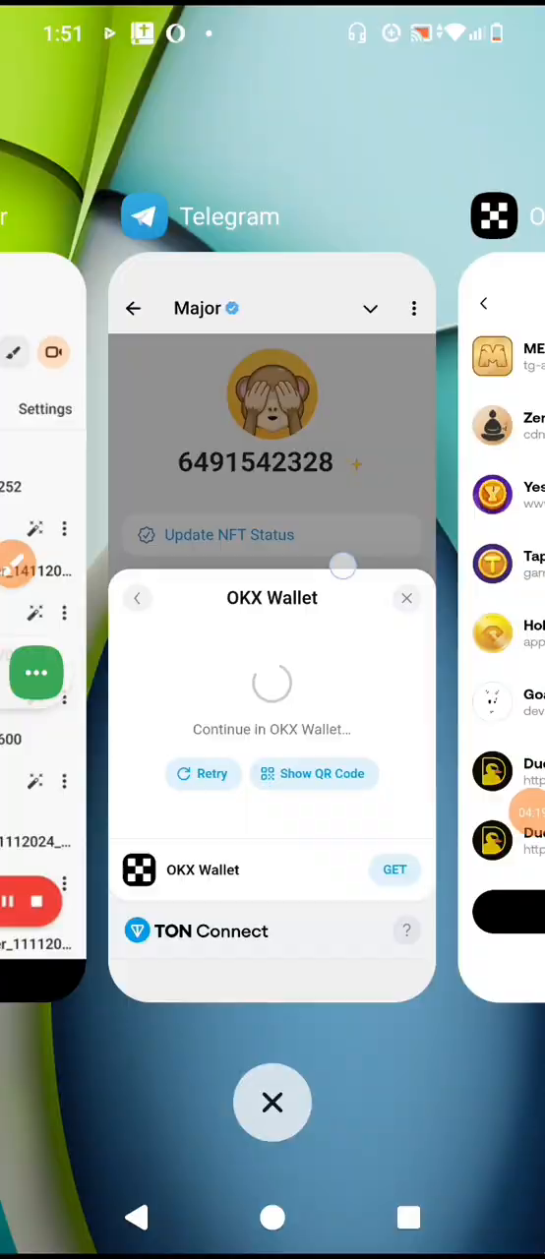
Step: Switch back to Telegram's Major mini app and retry the 'Continue in OKX Wallet' handover
{"action": "left_click", "coordinate": [271, 1101]}
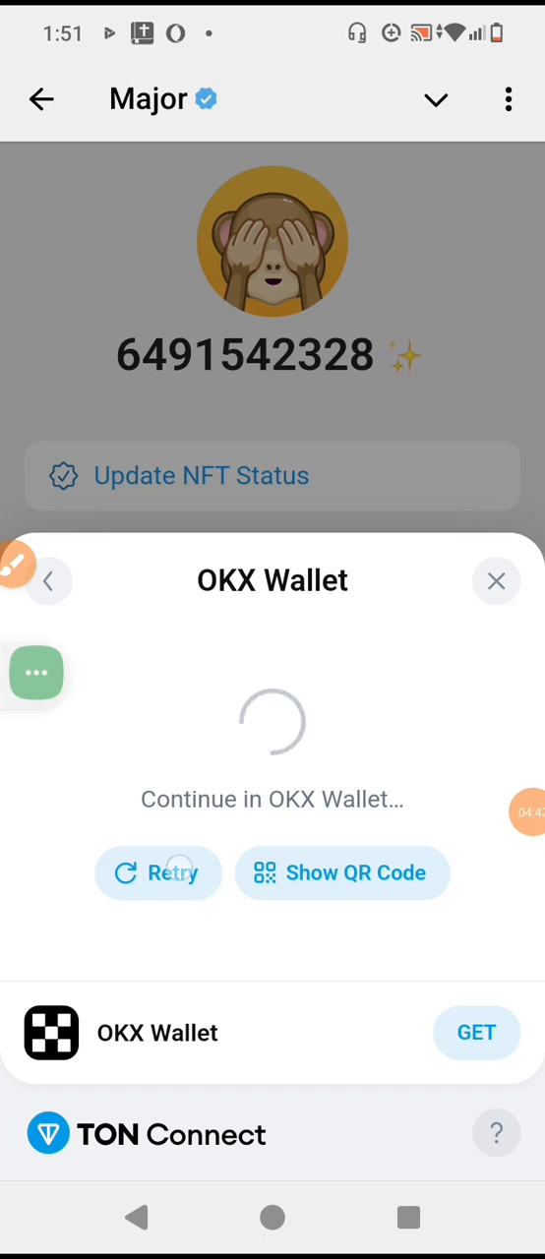
{"action": "left_click", "coordinate": [496, 581]}
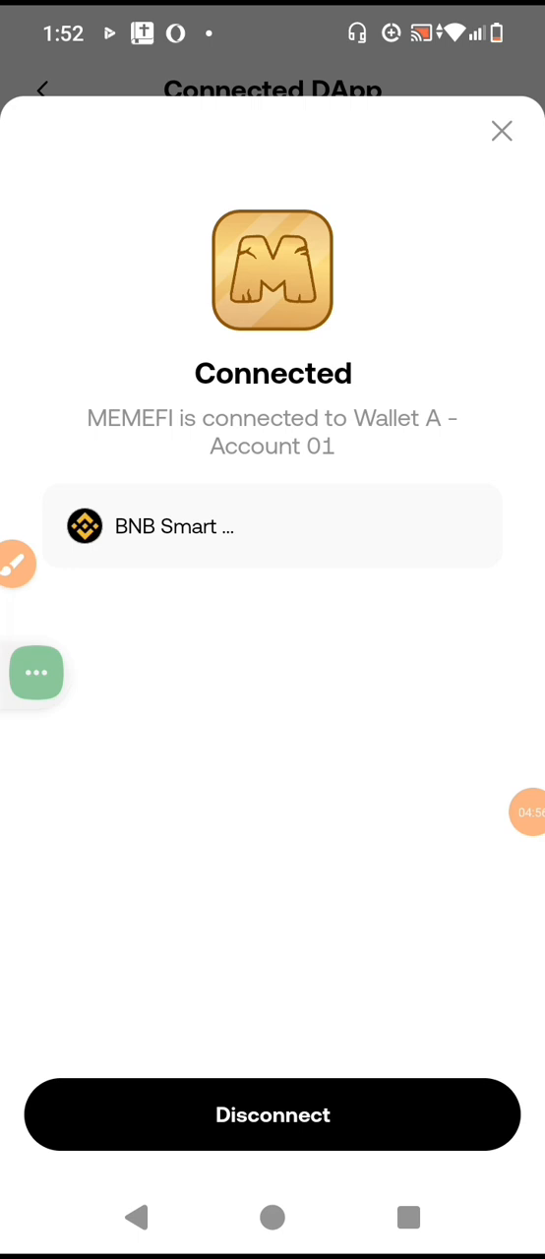
Step: Dismiss the MEMEFI connection details and back out to the Connected DApp list
{"action": "left_click", "coordinate": [500, 130]}
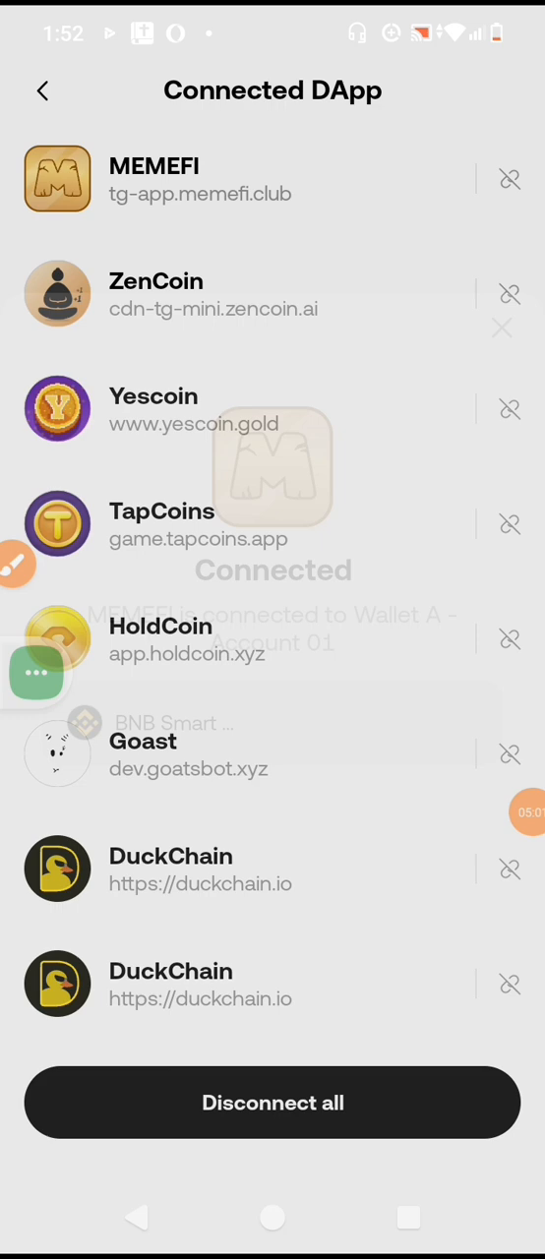
{"action": "left_click", "coordinate": [43, 91]}
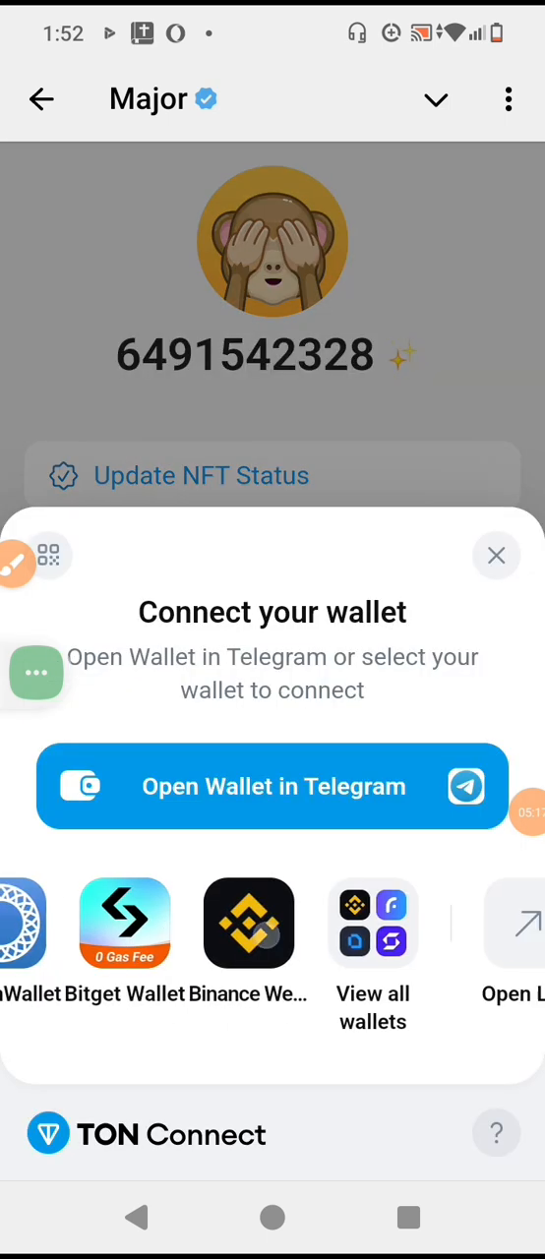
Step: Pick OKX Wallet on the TON Connect sheet and approve Major Web App's connection request again
{"action": "scroll", "scroll_direction": "left", "scroll_amount": 3}
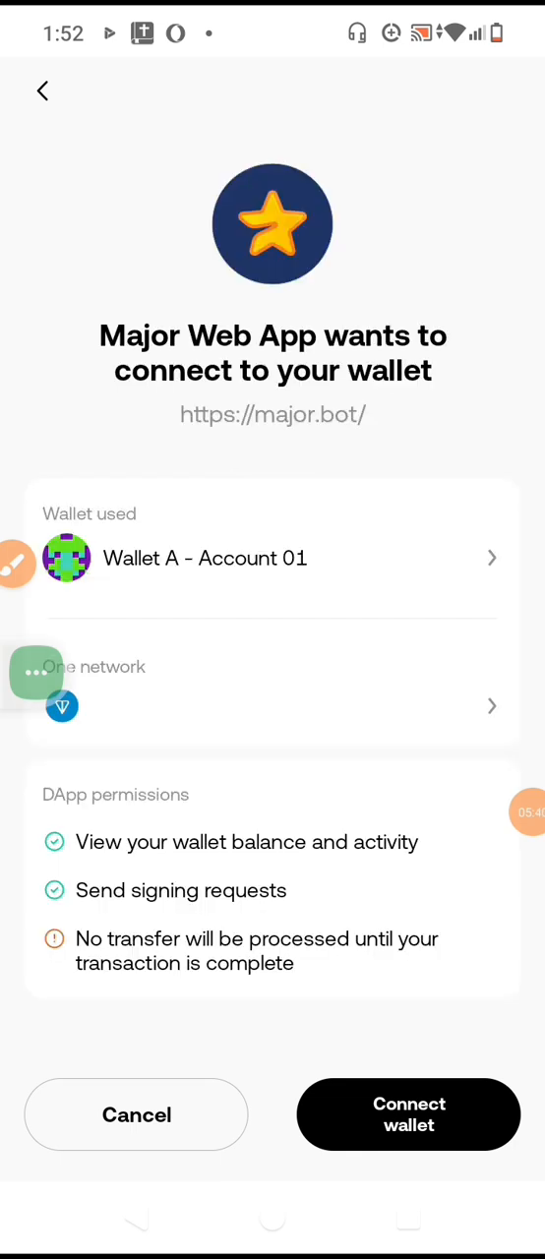
{"action": "left_click", "coordinate": [408, 1113]}
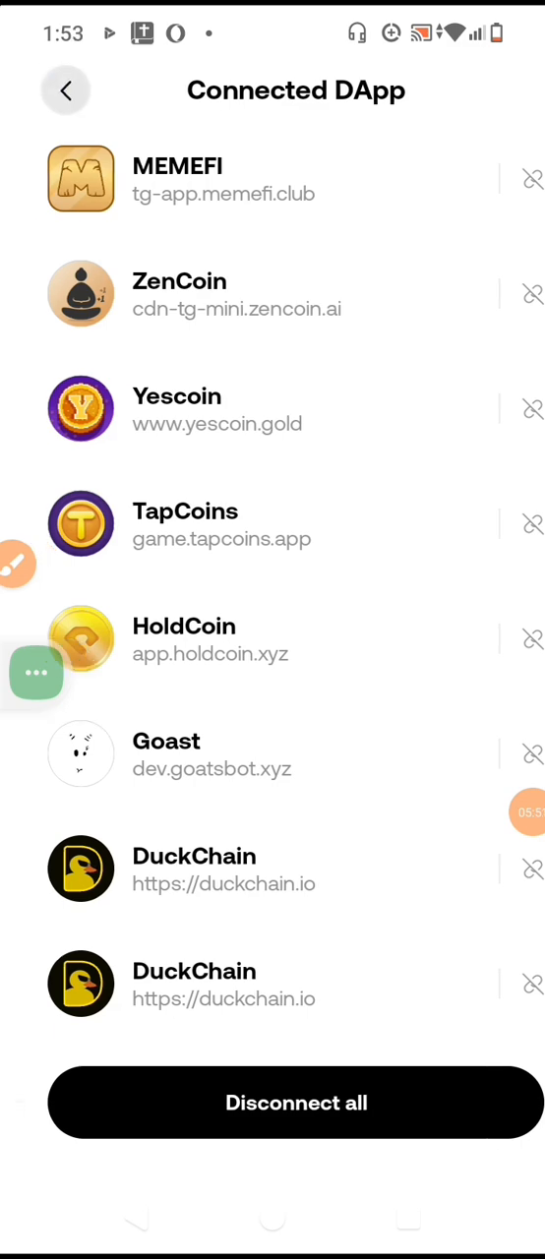
Step: Launch the VPN app from the home screen, switch it on, and move to another open app
{"action": "left_click", "coordinate": [67, 90]}
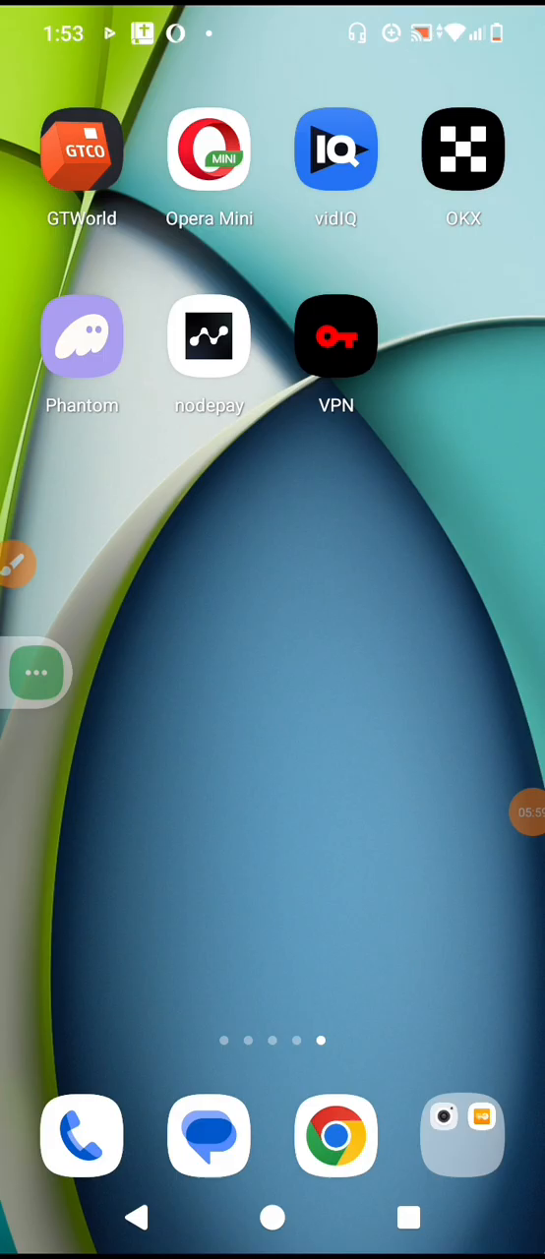
{"action": "left_click", "coordinate": [335, 337]}
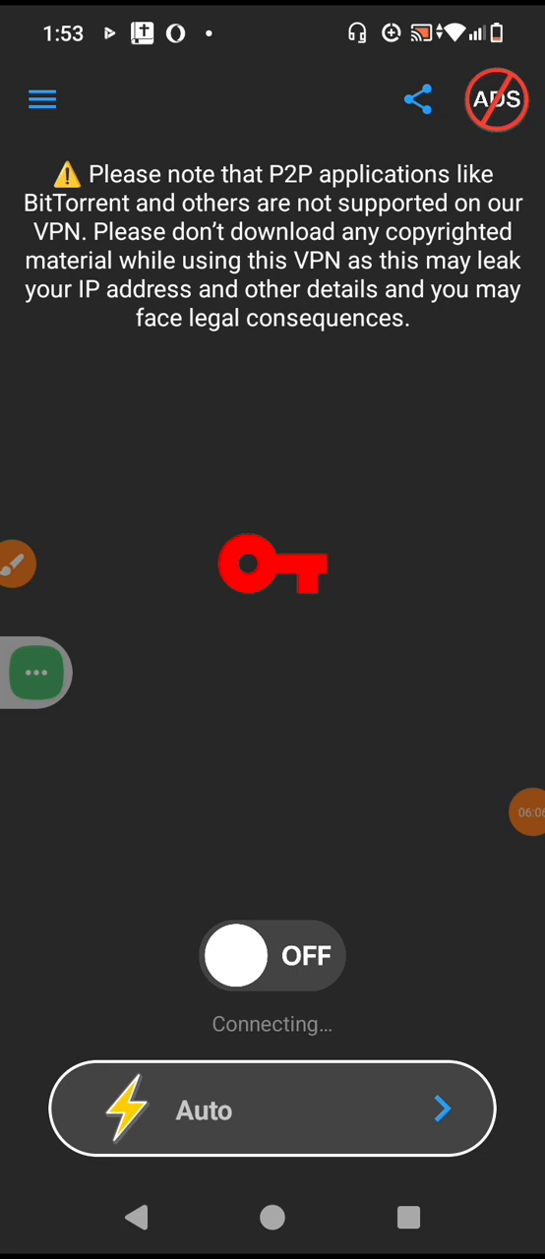
{"action": "left_click", "coordinate": [271, 957]}
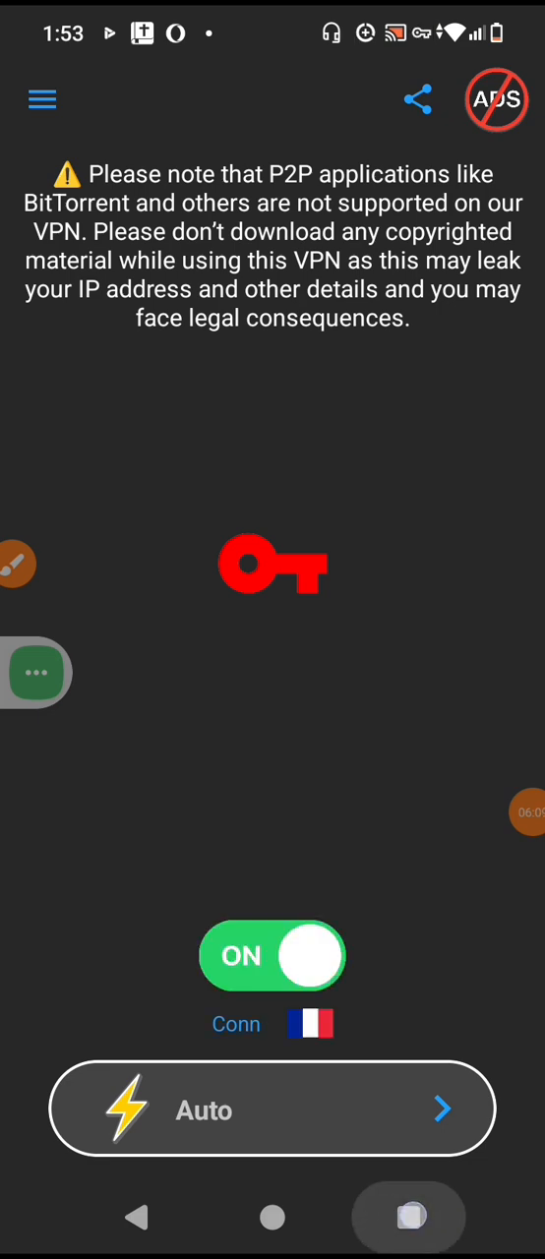
{"action": "left_click", "coordinate": [409, 1216]}
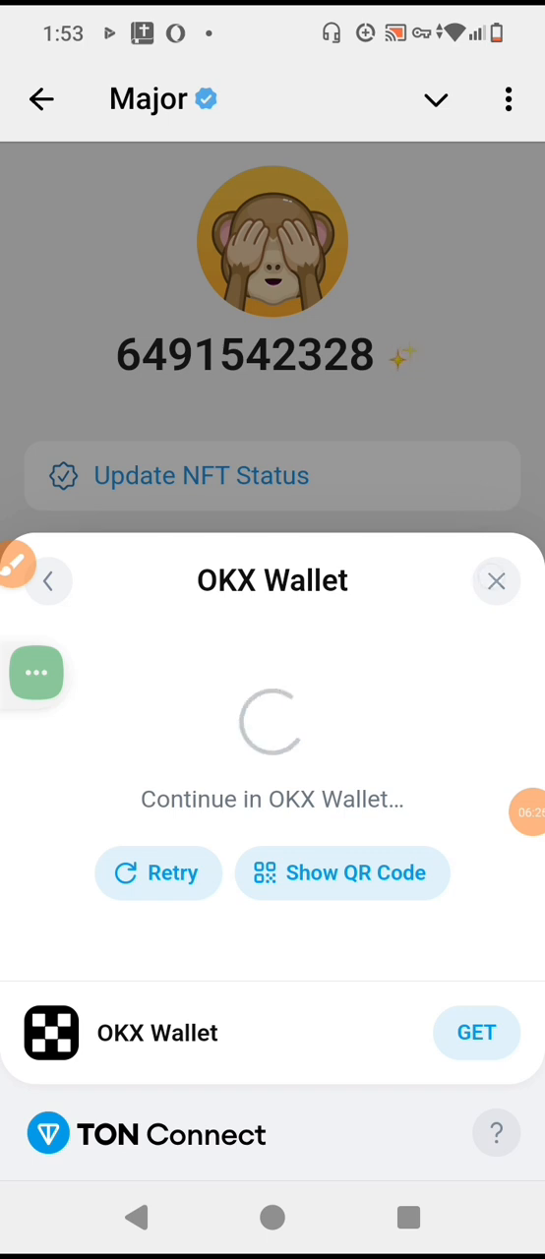
Step: Back out of the stalled connection and choose OKX Wallet again from the full wallets list
{"action": "left_click", "coordinate": [496, 581]}
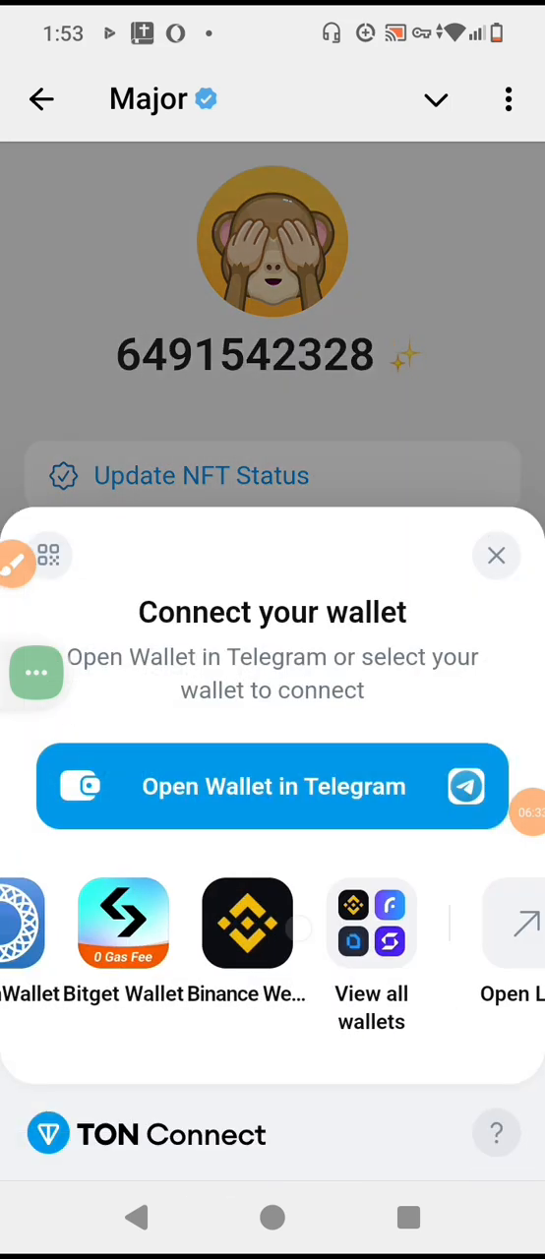
{"action": "left_click", "coordinate": [370, 1008]}
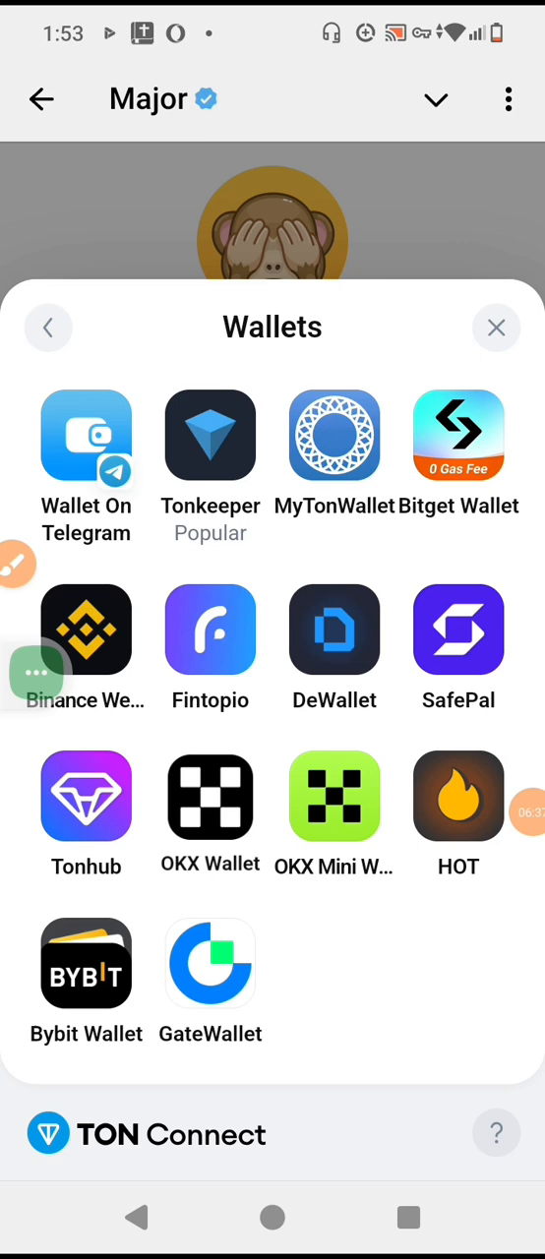
{"action": "left_click", "coordinate": [208, 797]}
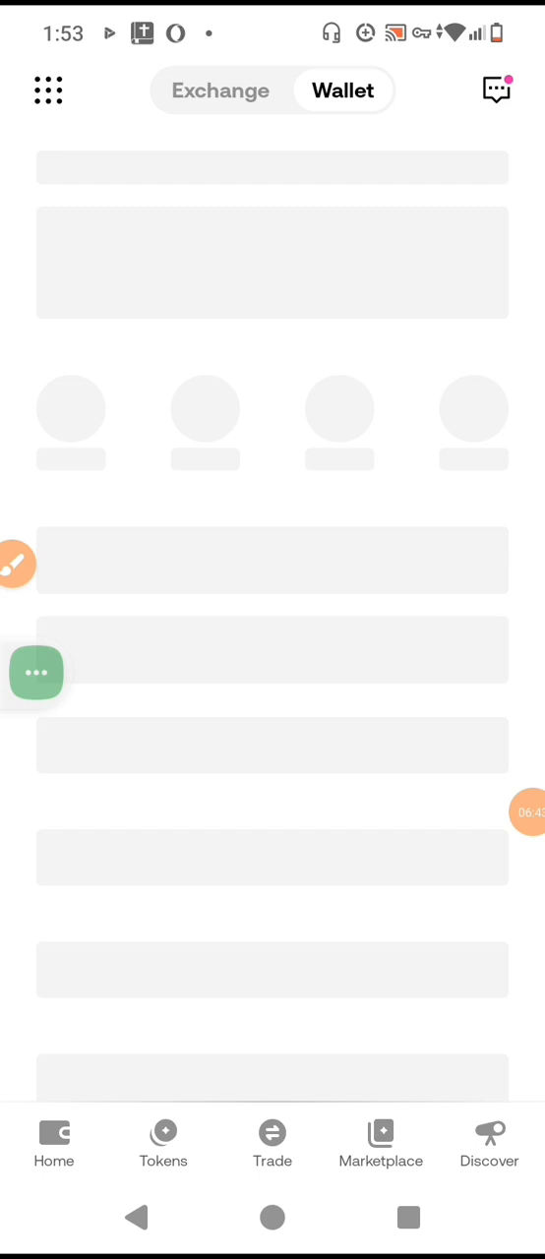
Step: Approve Major Web App's connection request in OKX Wallet and switch over to the OKX app
{"action": "left_click", "coordinate": [55, 1142]}
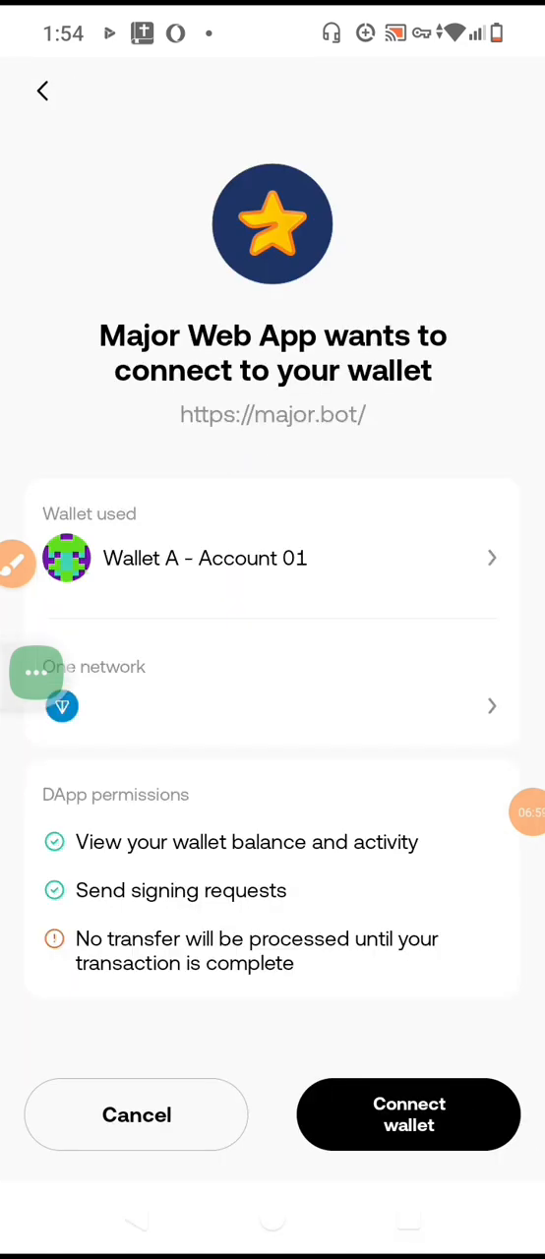
{"action": "left_click", "coordinate": [407, 1114]}
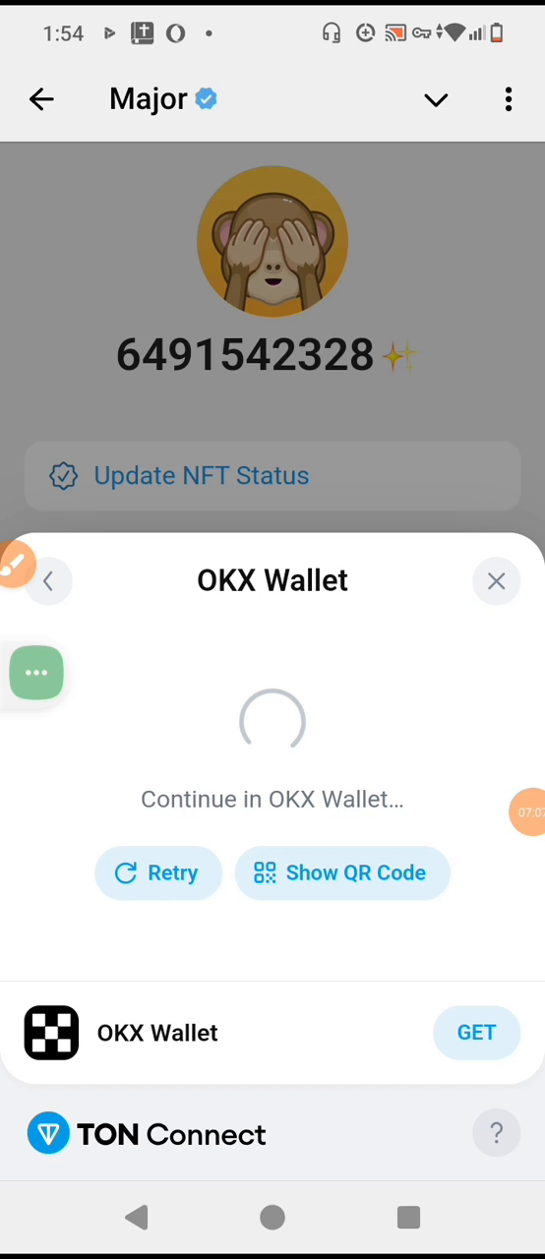
{"action": "left_click", "coordinate": [496, 580]}
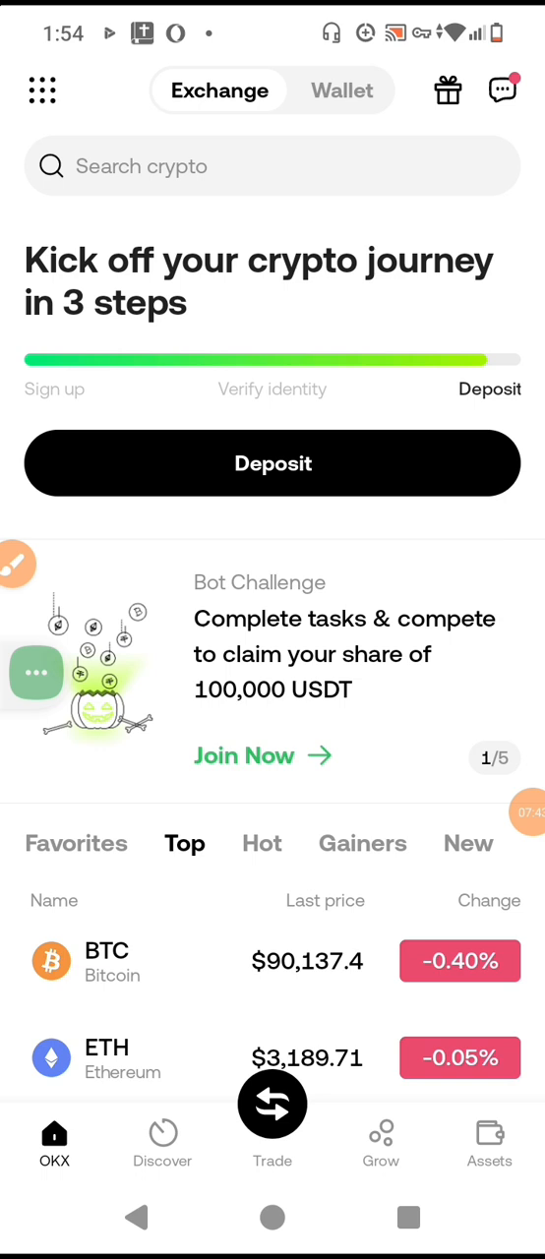
Step: Open OKX's Connected DApp list and reveal Major Web App among the linked dApps
{"action": "left_click", "coordinate": [342, 90]}
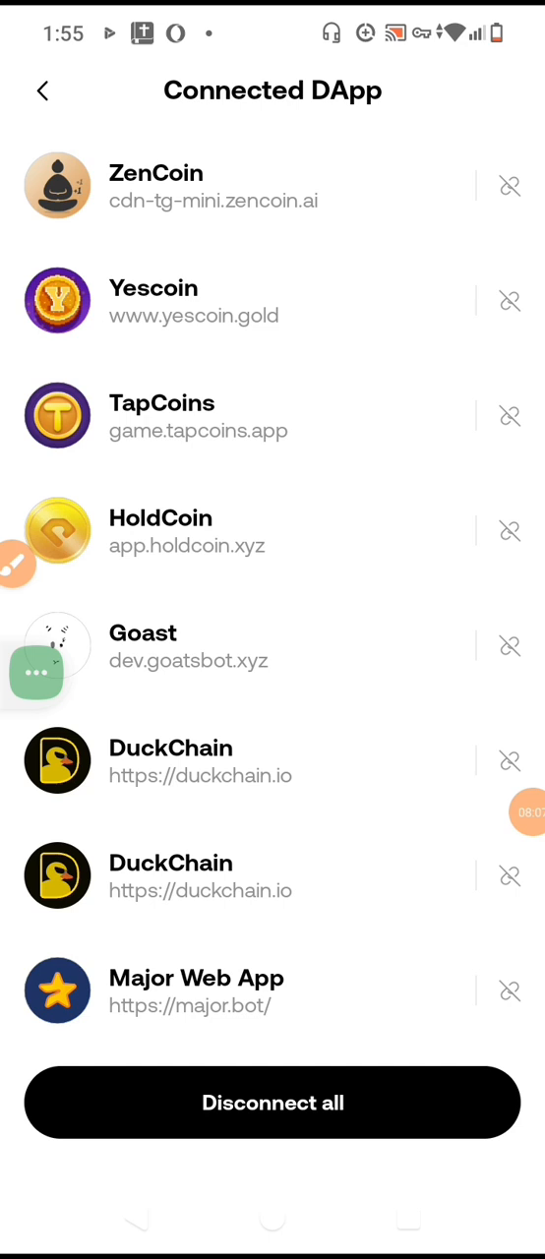
{"action": "left_click_drag", "start_coordinate": [59, 948], "coordinate": [335, 984]}
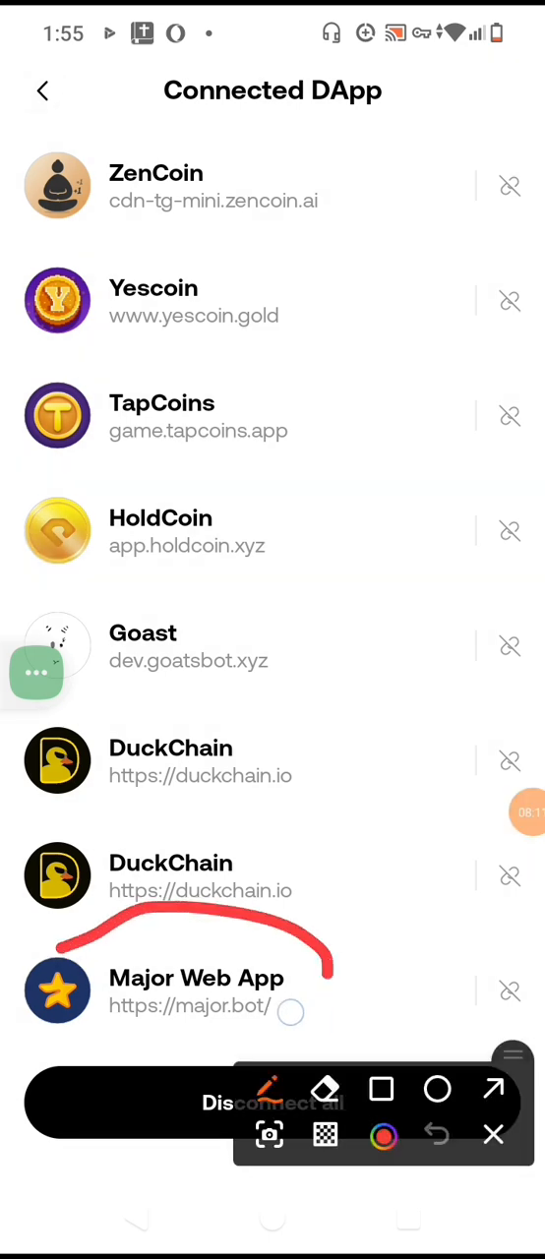